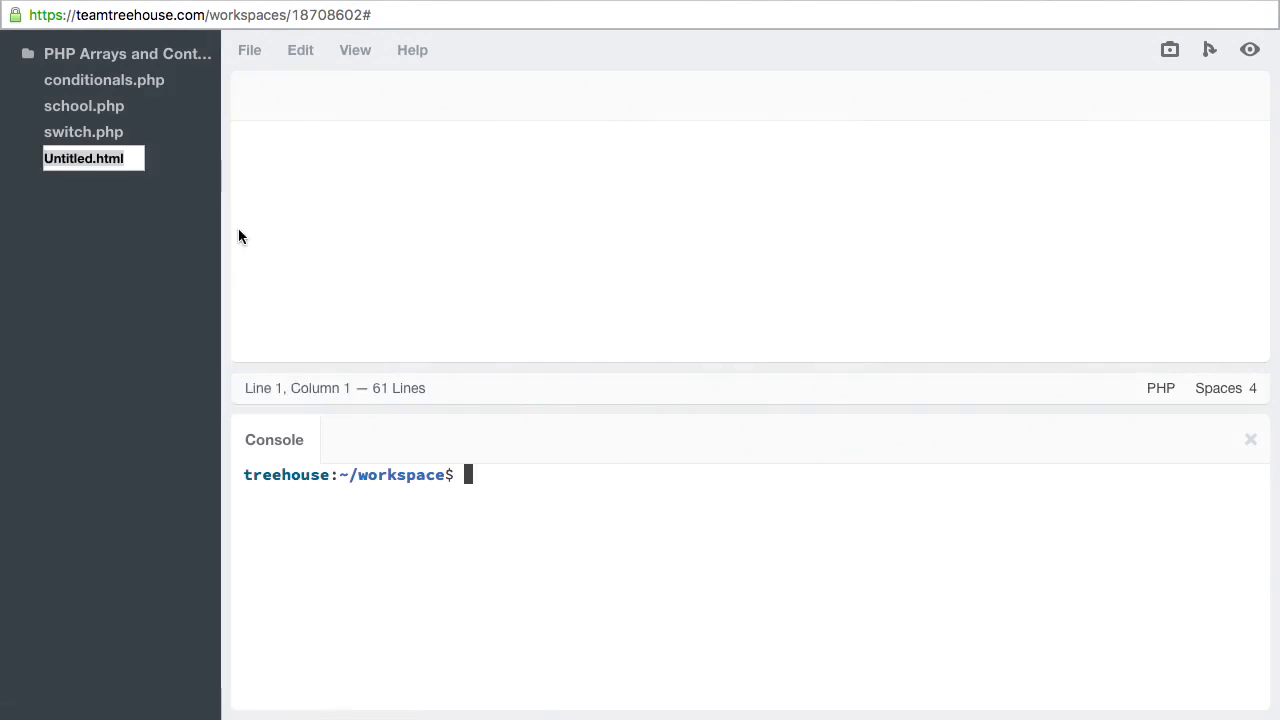
# Step: Name the new file indexed_arrays.php in the sidebar
pyautogui.write('indexed')
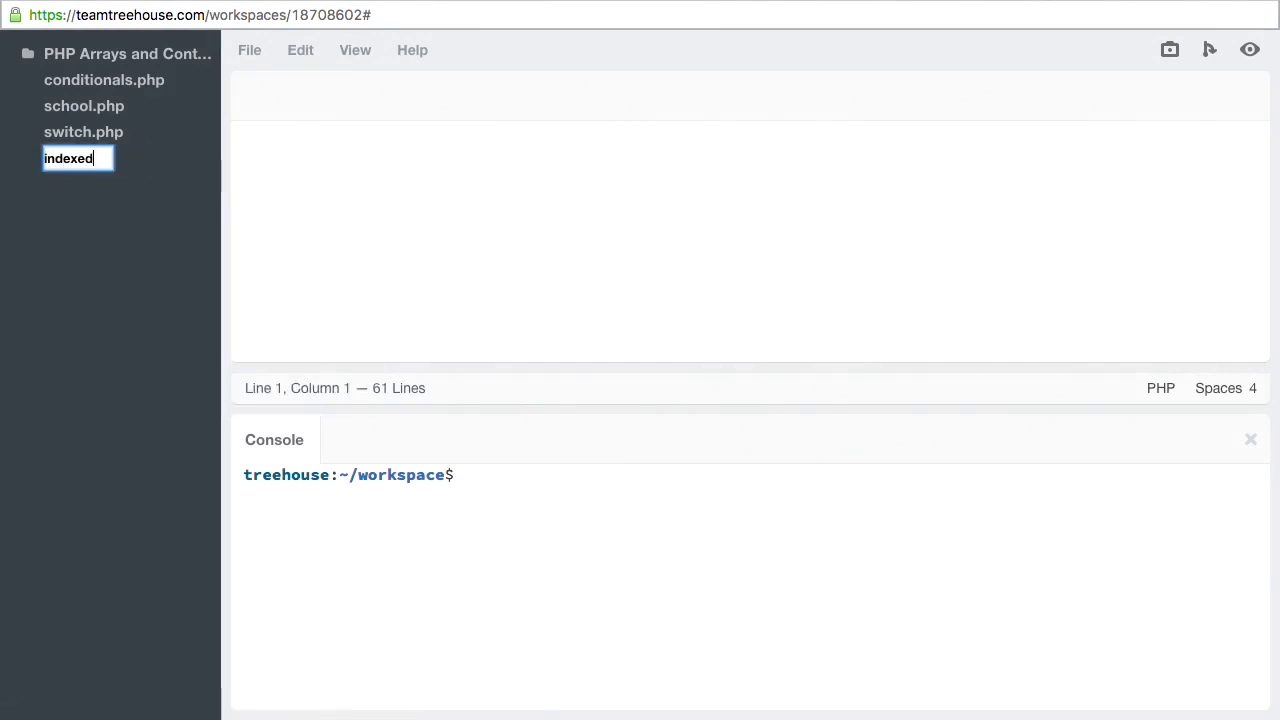
pyautogui.write('_arrays')
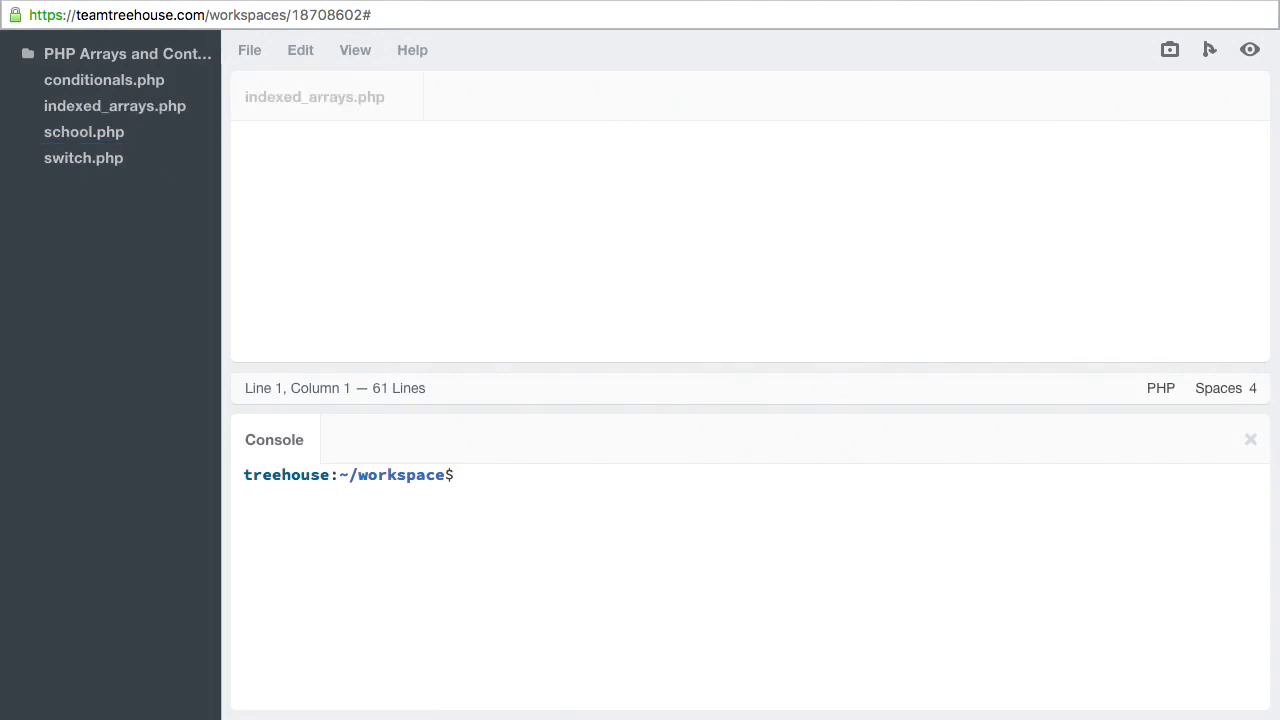
# Step: Close the PHP tags and declare $learn = array(); between them
pyautogui.click(116, 104)
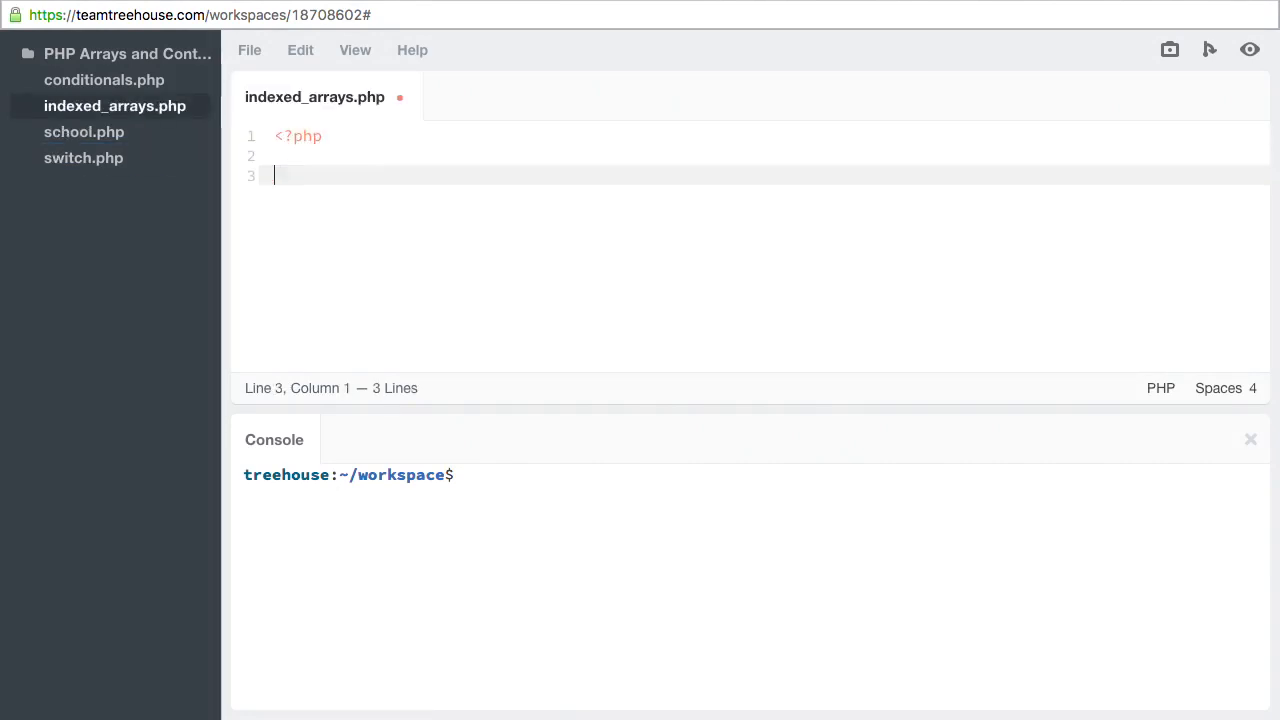
pyautogui.write('?>')
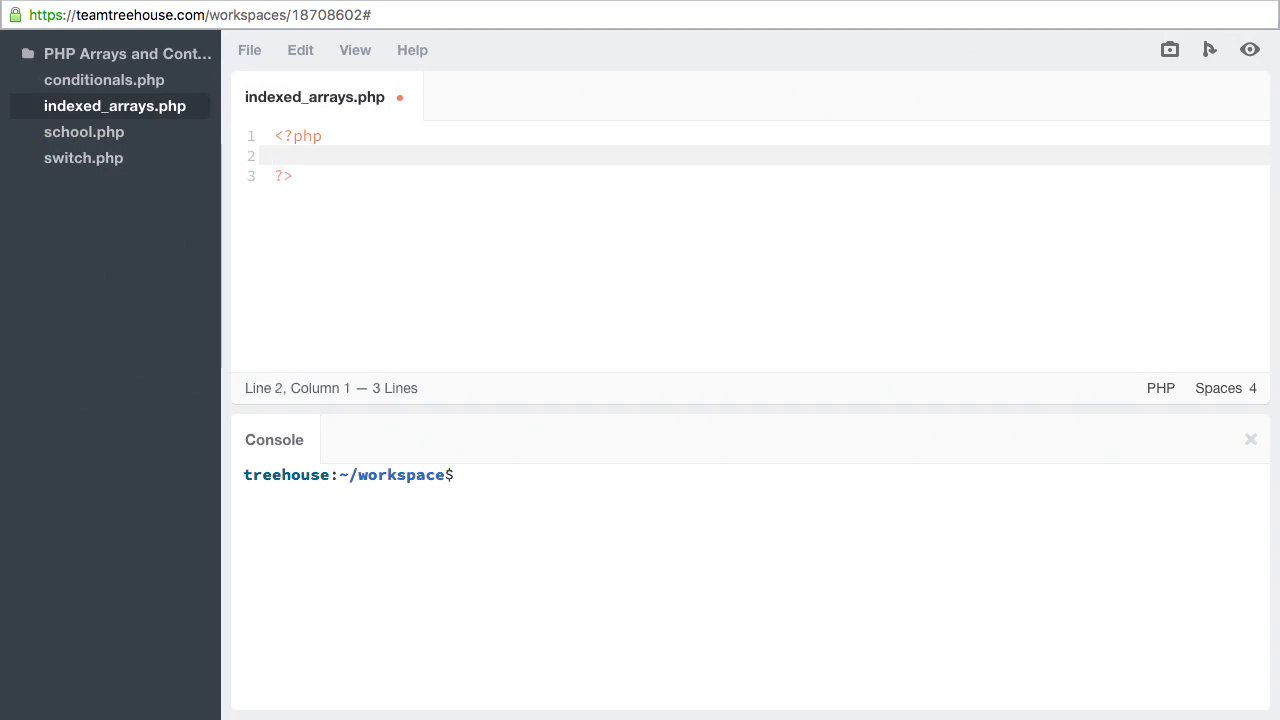
pyautogui.click(276, 156)
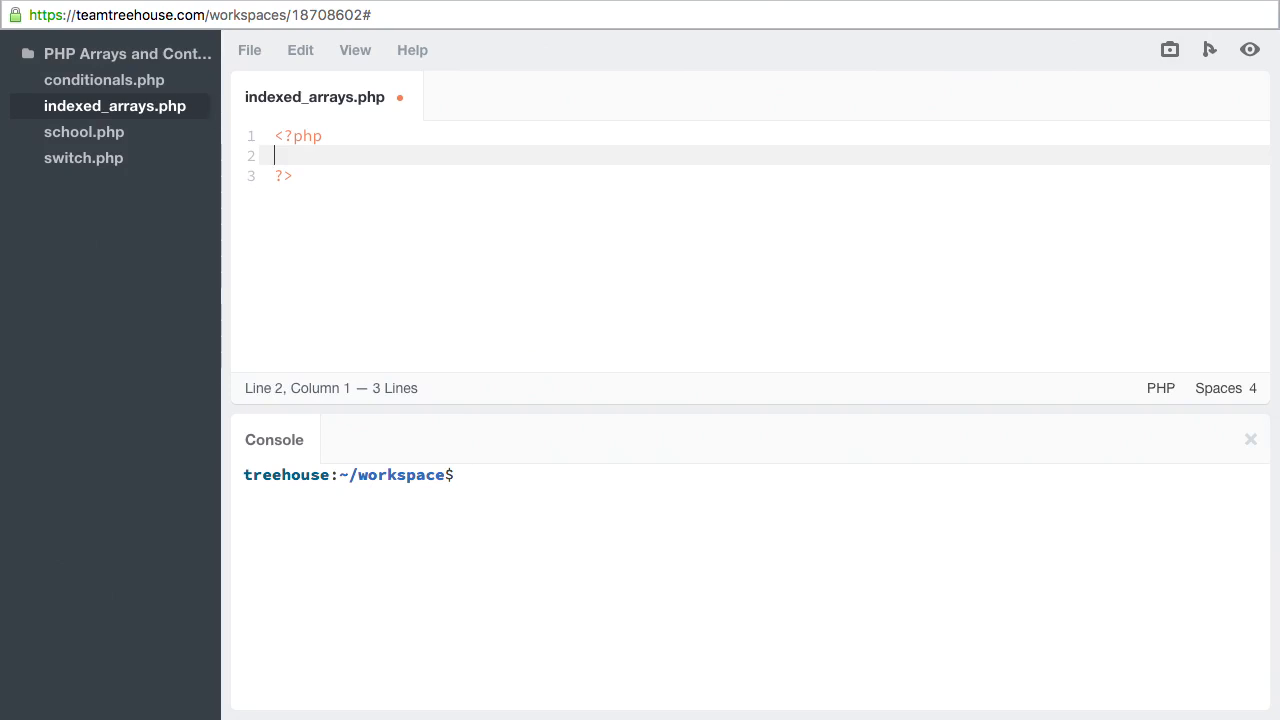
pyautogui.write('$')
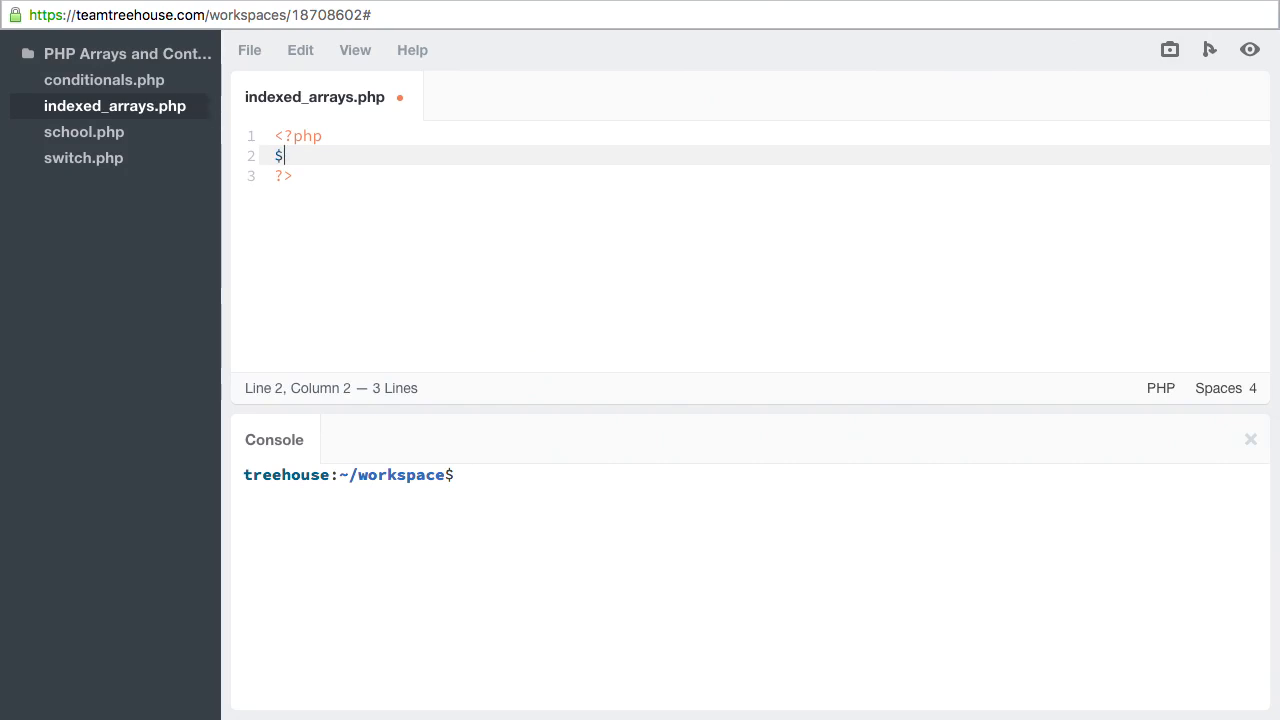
pyautogui.write('l')
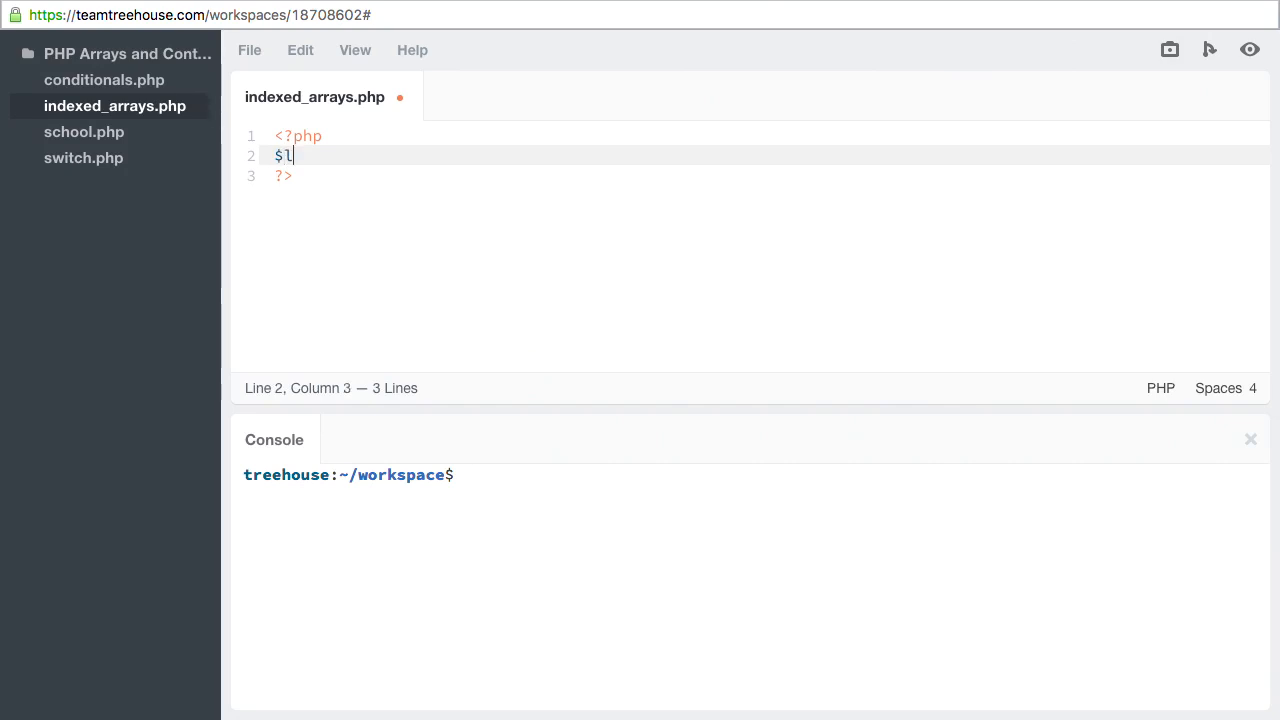
pyautogui.write('earn =')
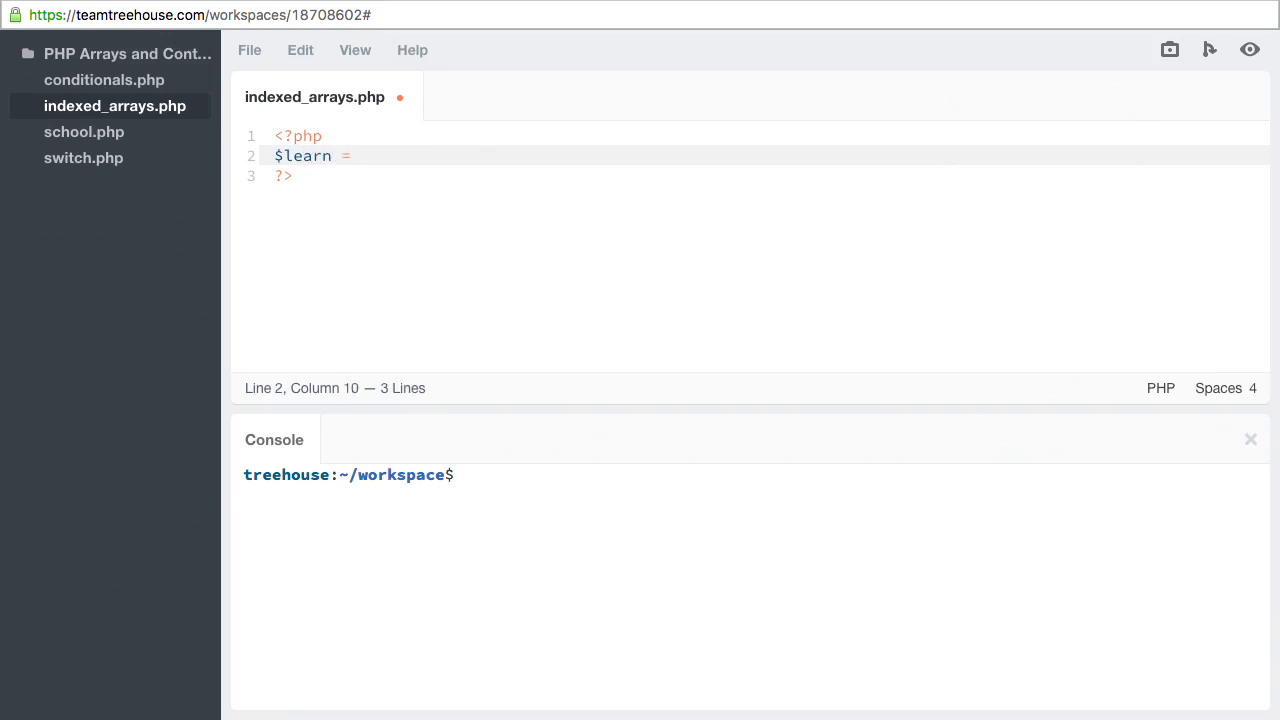
pyautogui.write('arr')
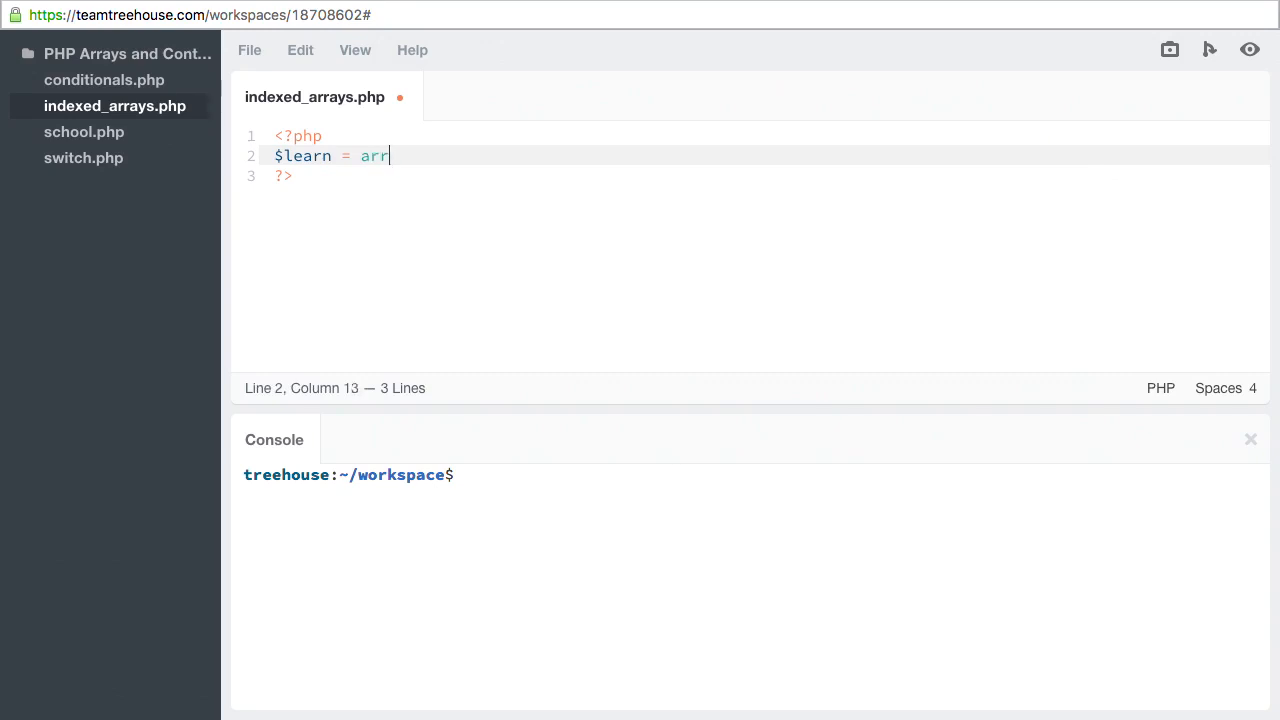
pyautogui.write('ay()')
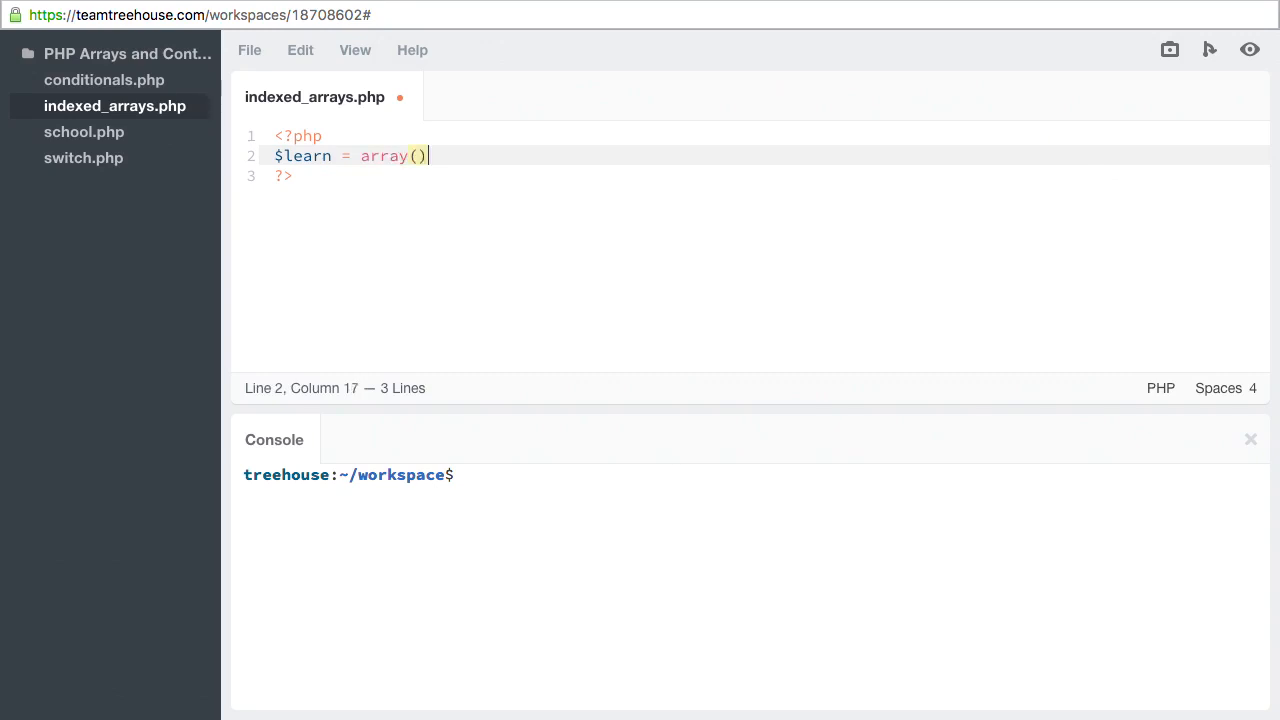
pyautogui.write(';')
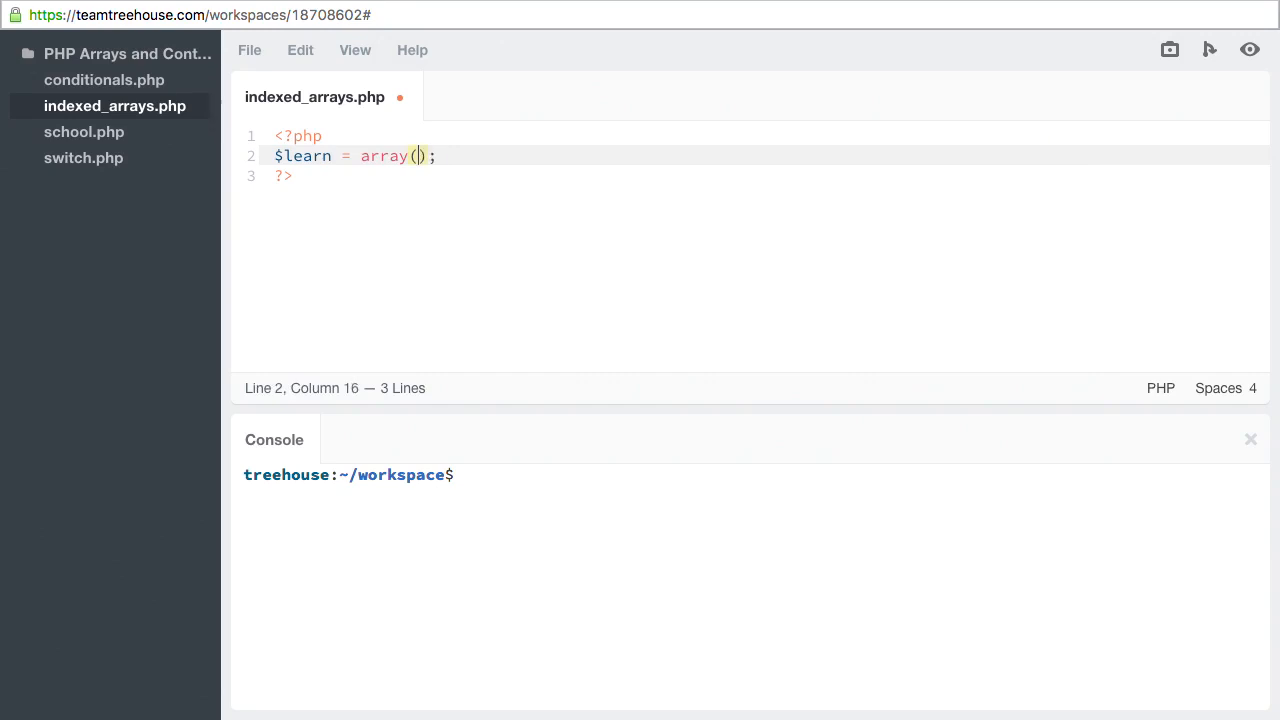
# Step: Fill the array with 'Conditionals', 'Arrays' and 'Loops'
pyautogui.write("'Conditi")
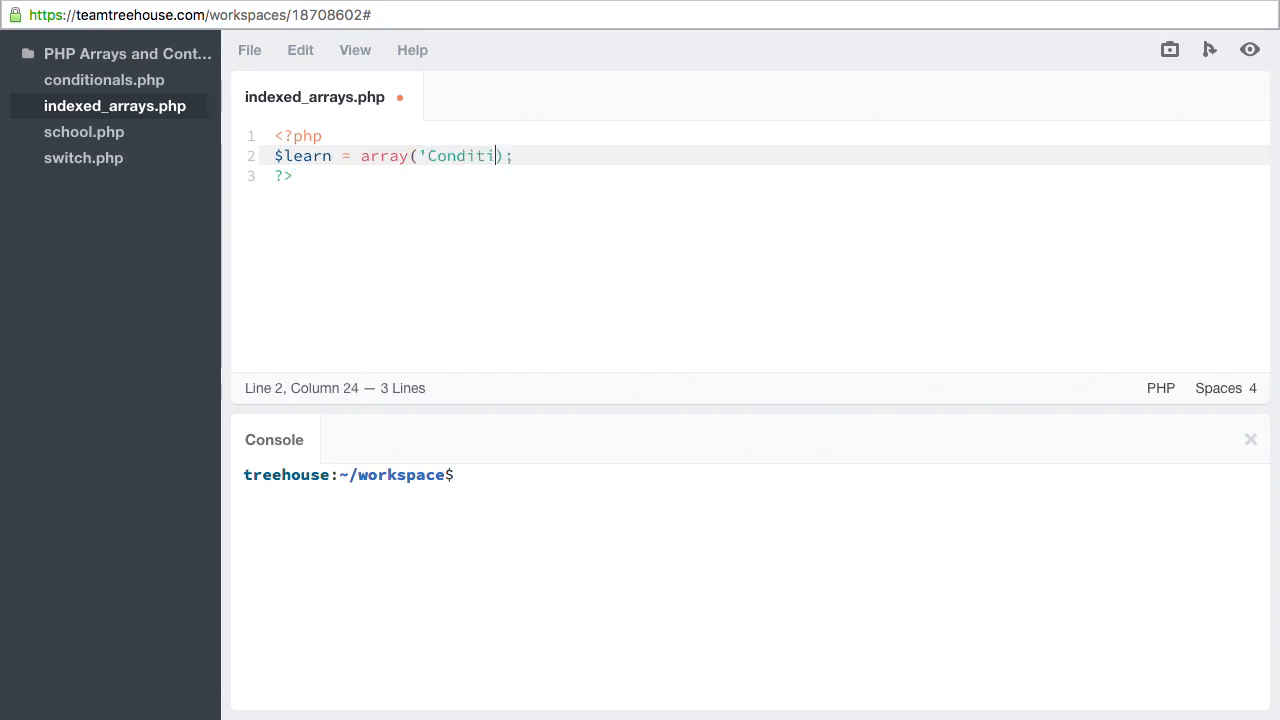
pyautogui.write("onals',")
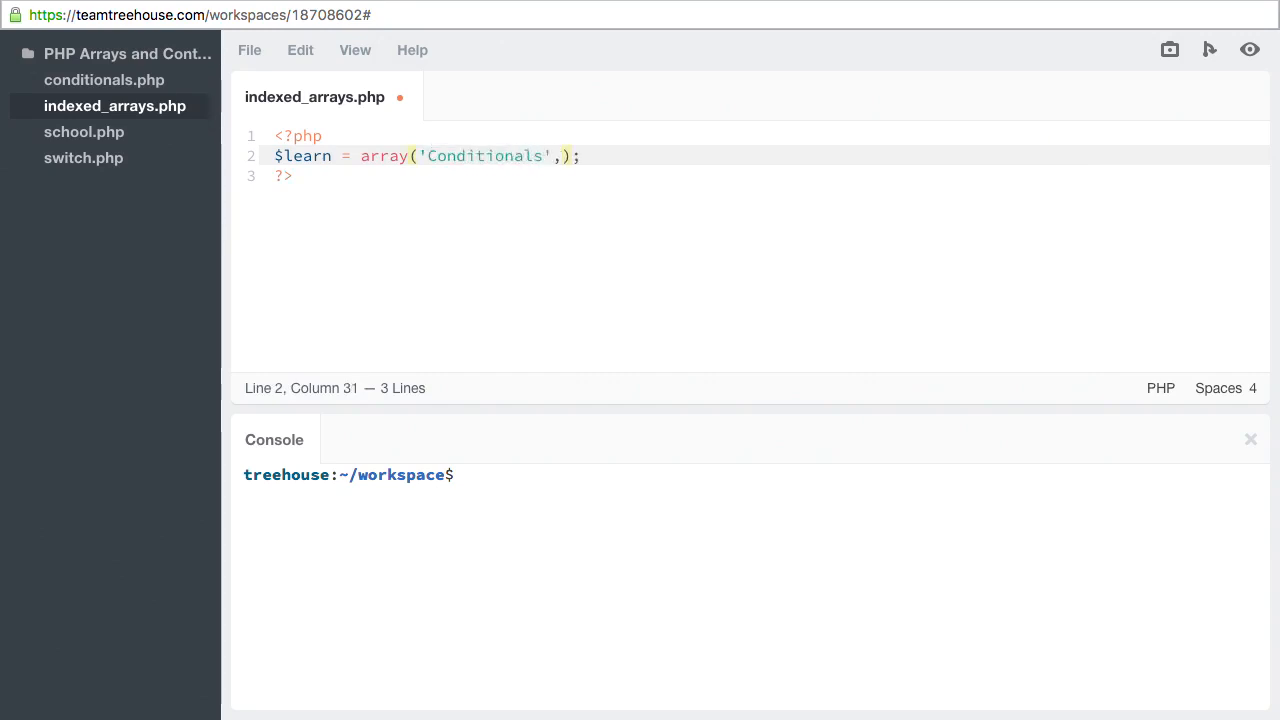
pyautogui.write("'Arrays'")
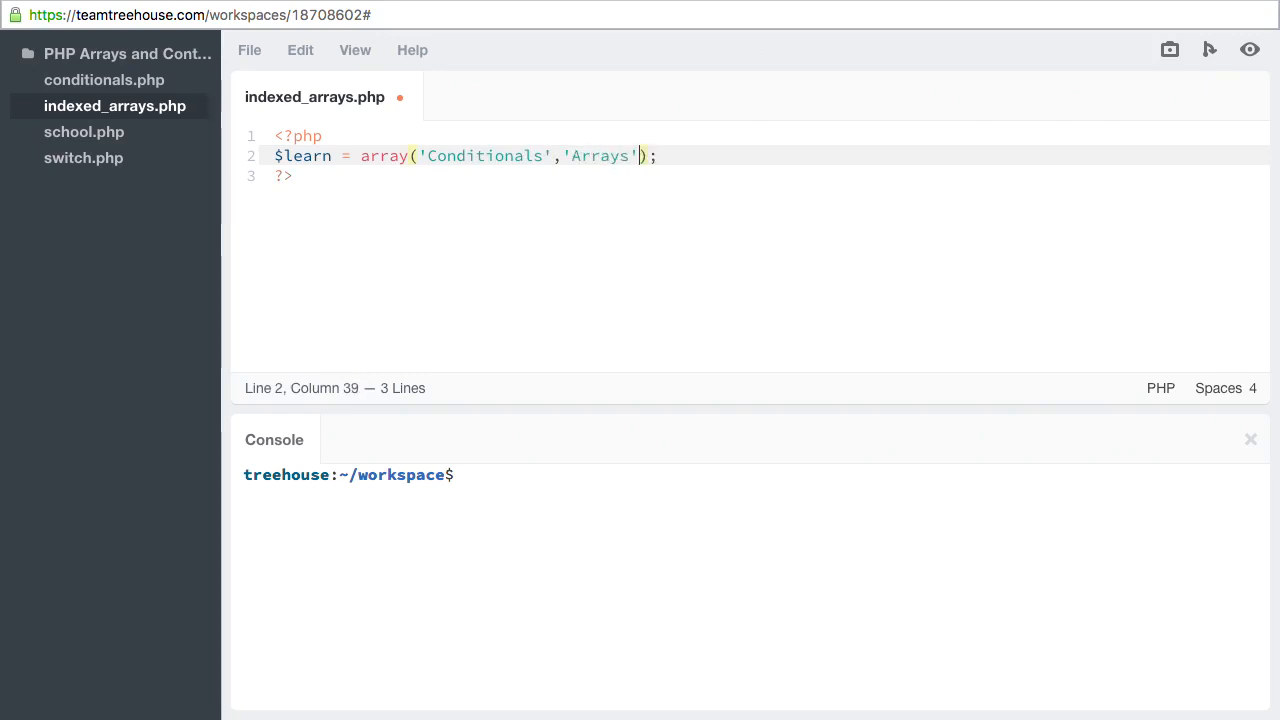
pyautogui.write(",'Lo")
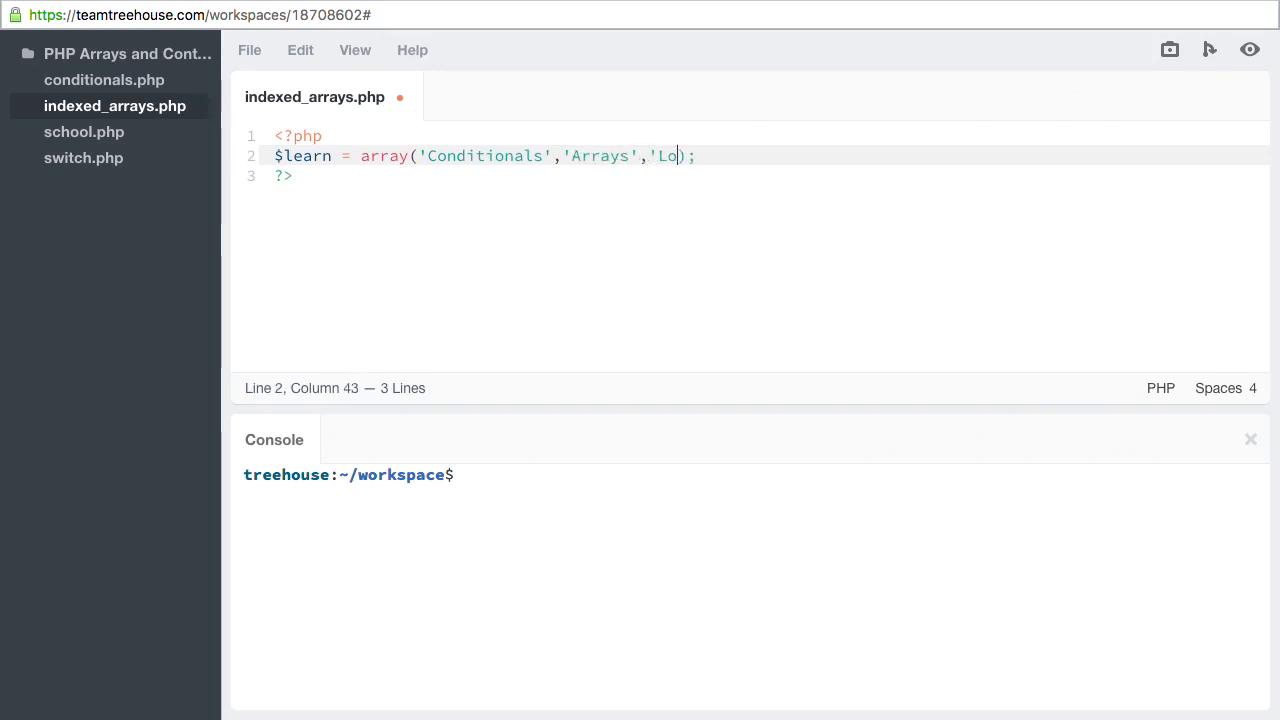
pyautogui.write("ops'")
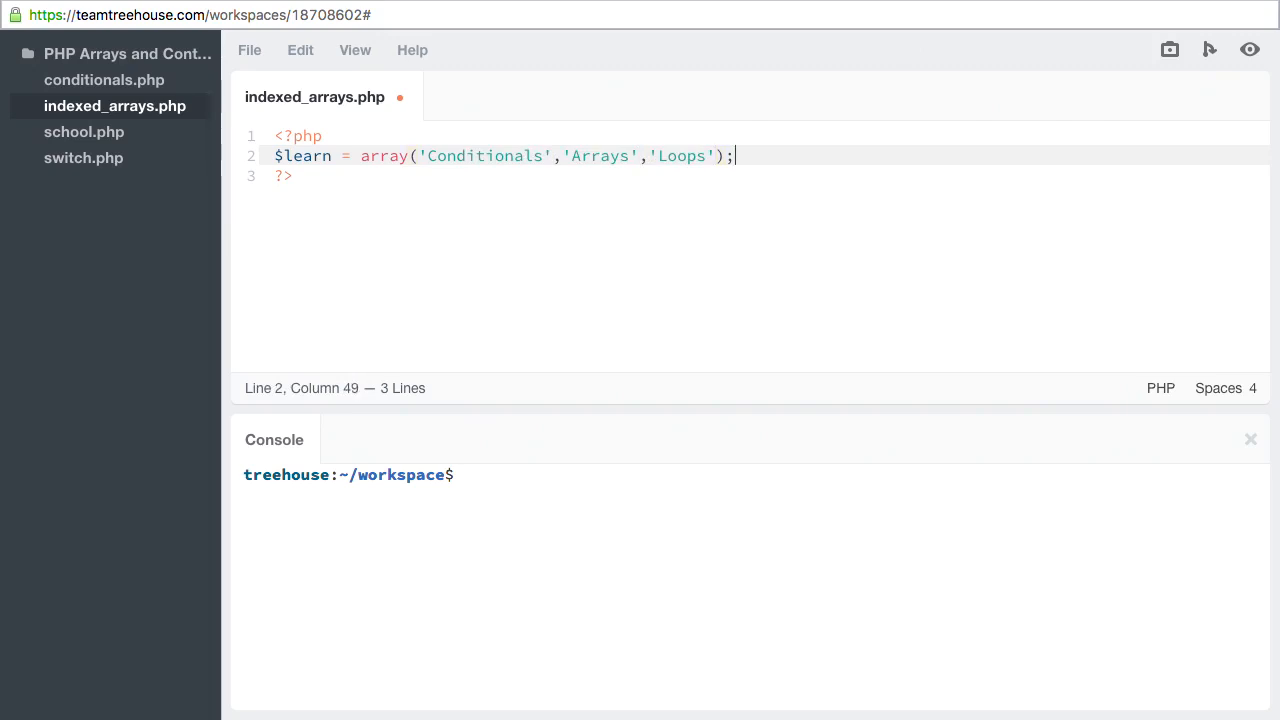
# Step: Add var_dump($learn); after the array definition
pyautogui.write('var_')
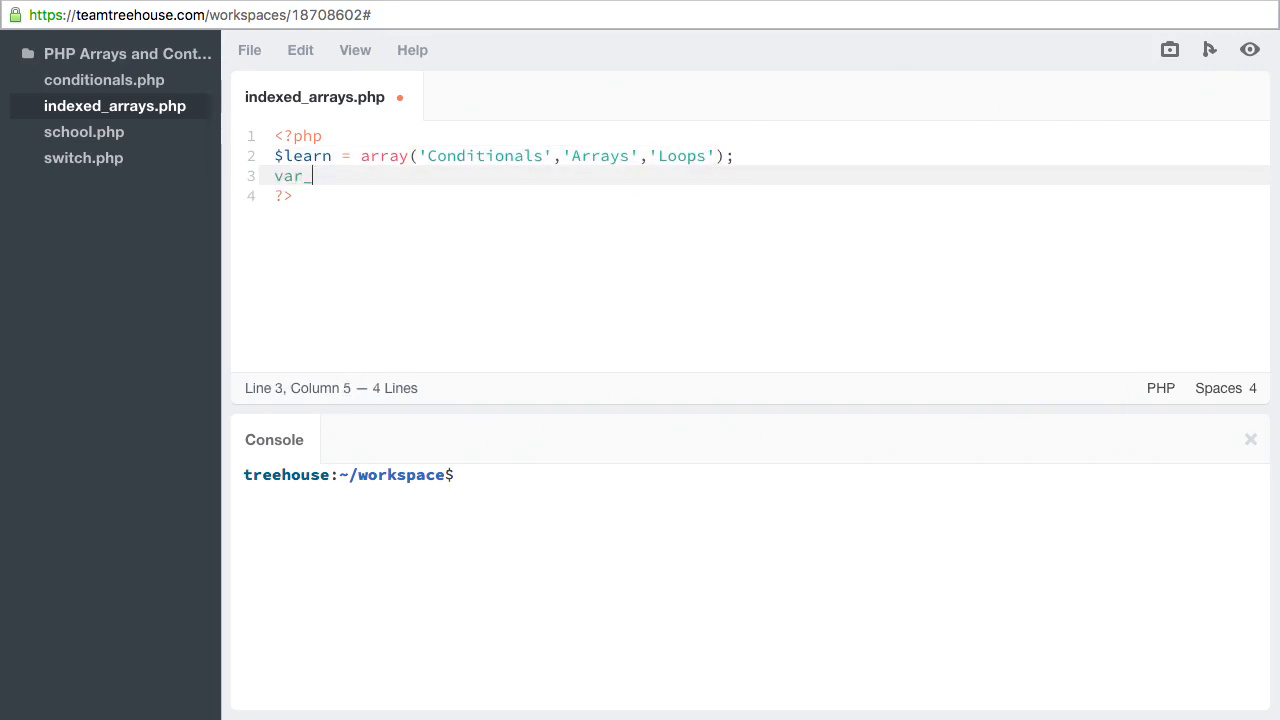
pyautogui.write('dump($l')
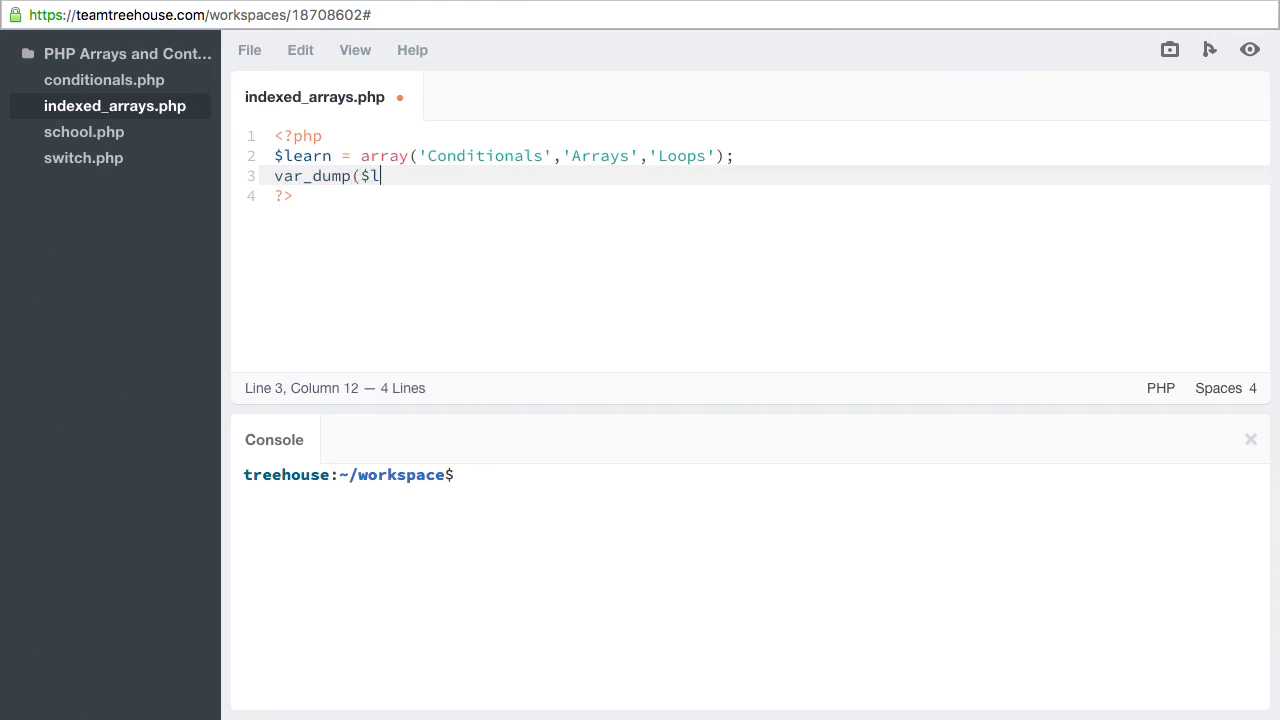
pyautogui.write('earn);')
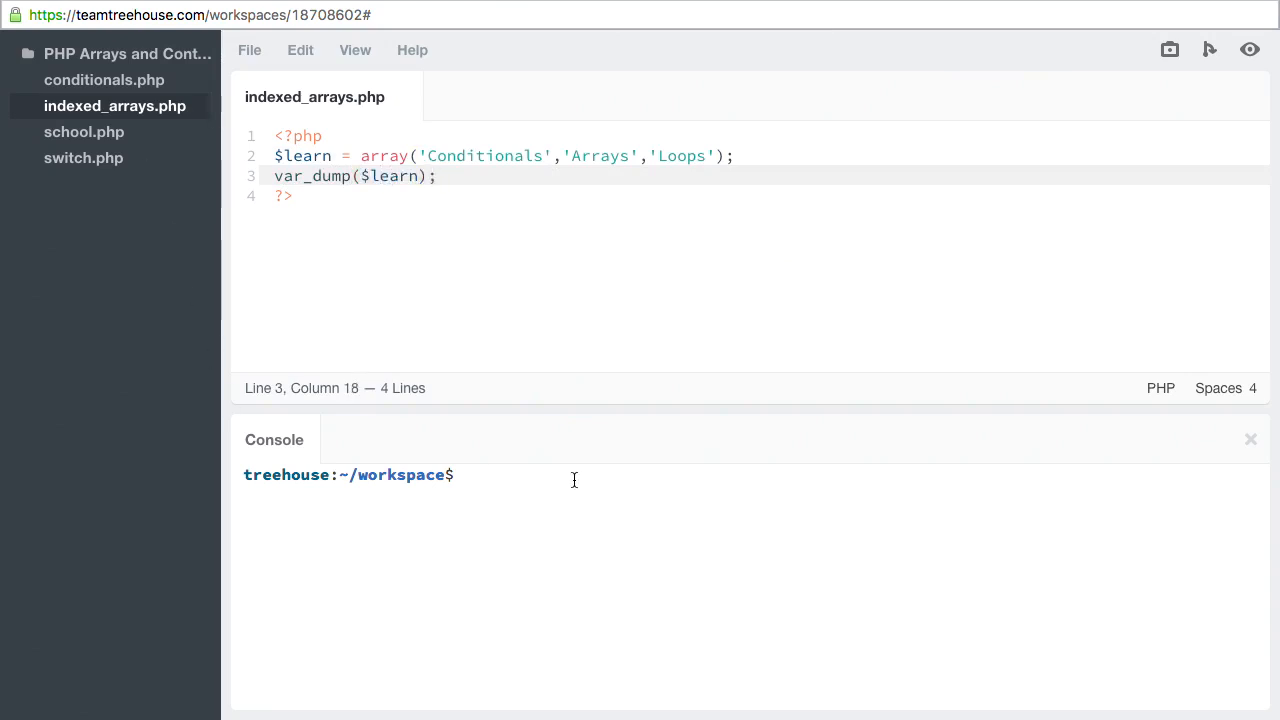
# Step: Run php indexed_arrays.php in the console to dump the array
pyautogui.write('php i')
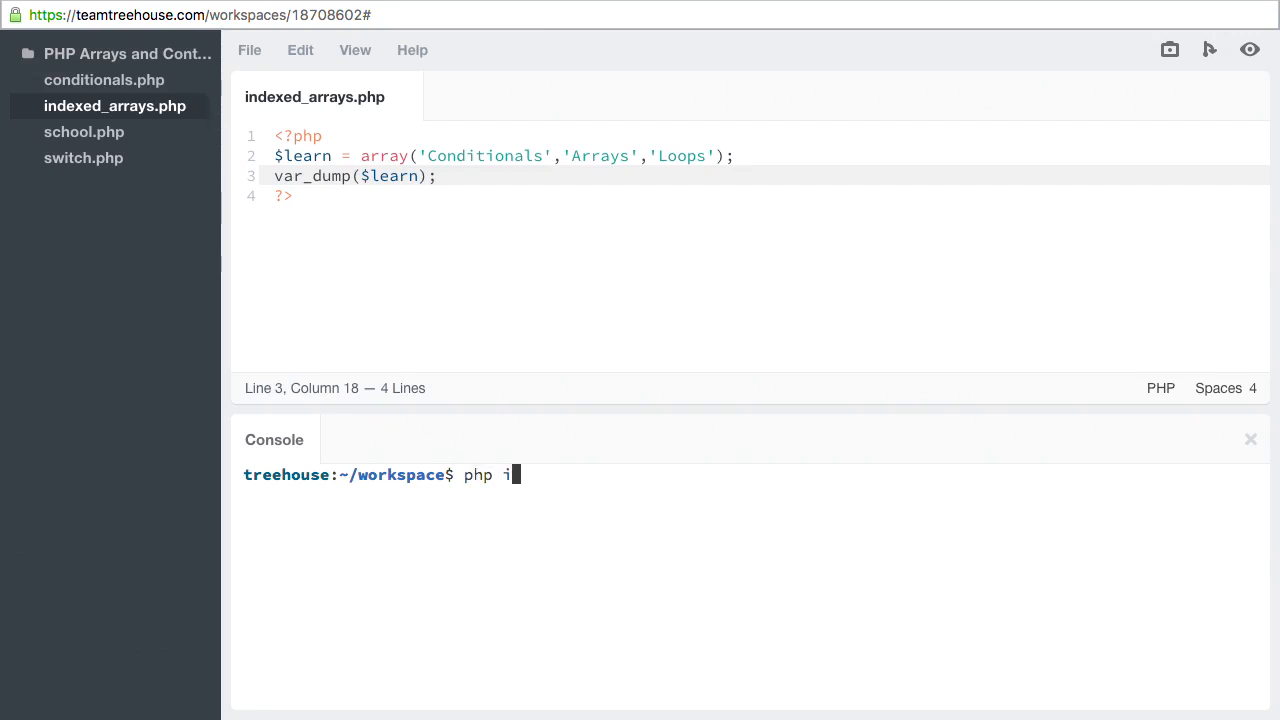
pyautogui.write('ndexed_ar')
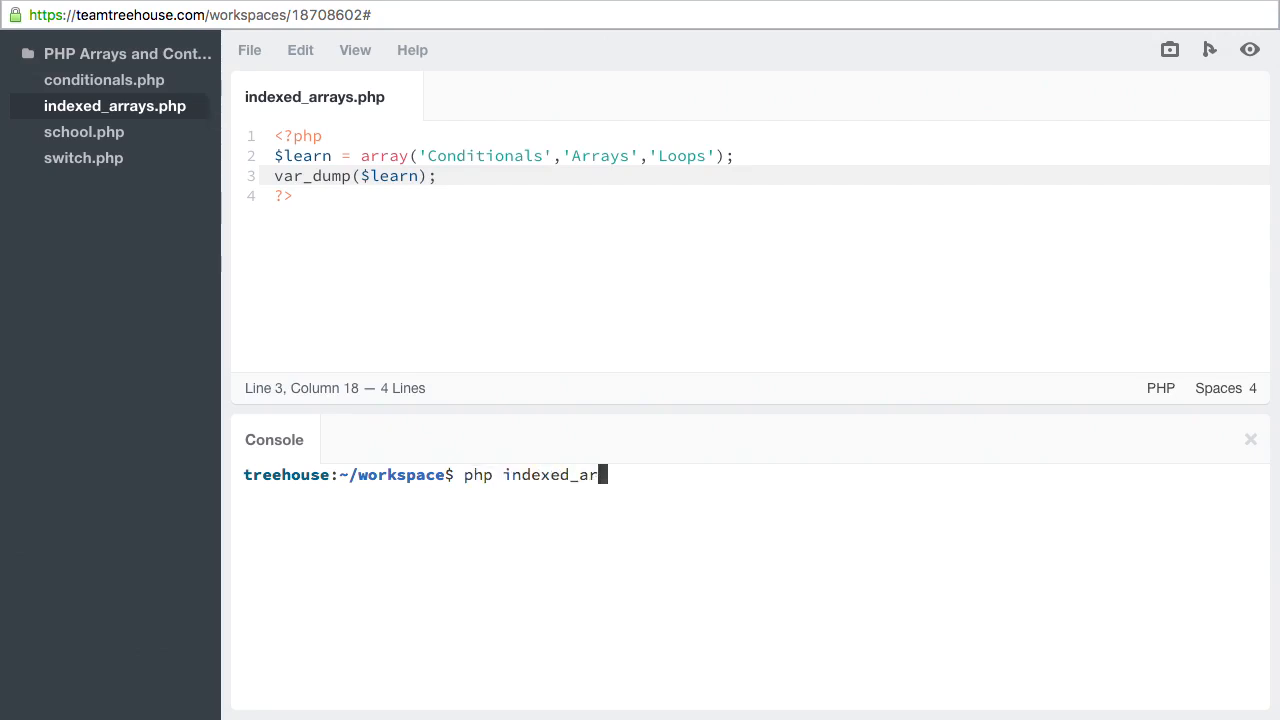
pyautogui.write('rays.php')
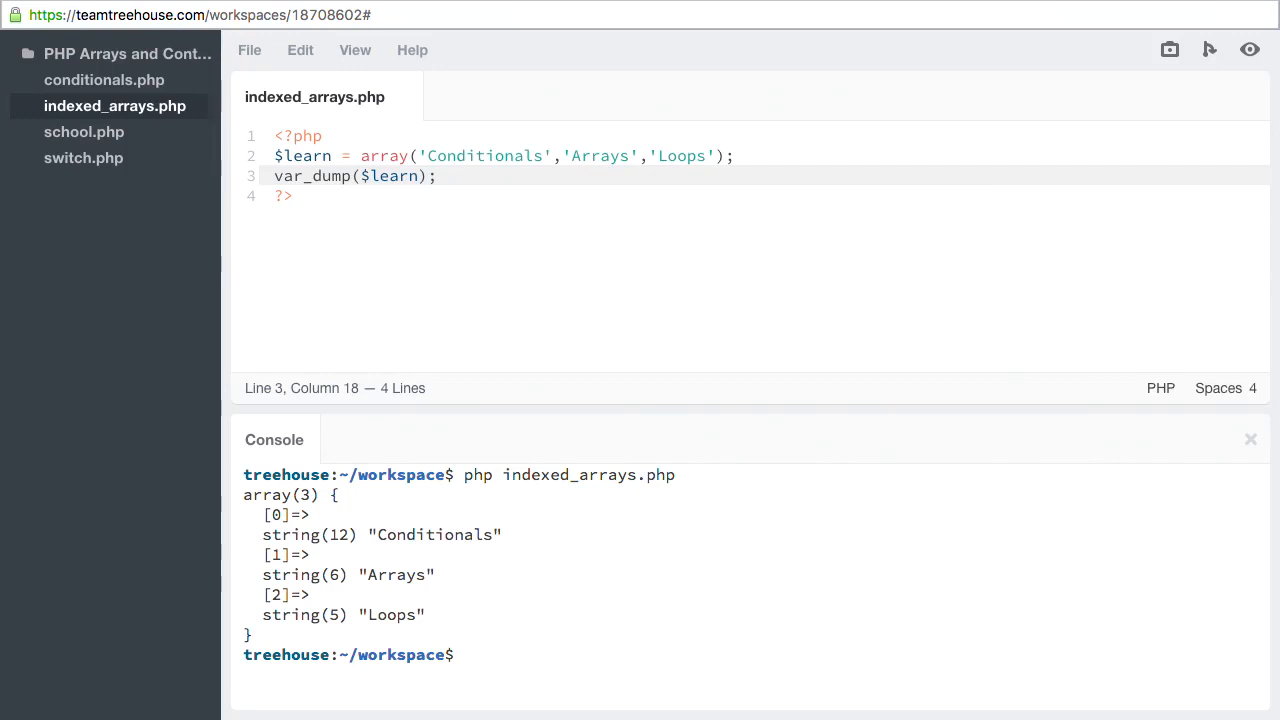
# Step: Add echo $learn[1]; to print the second element, Arrays
pyautogui.write('echo')
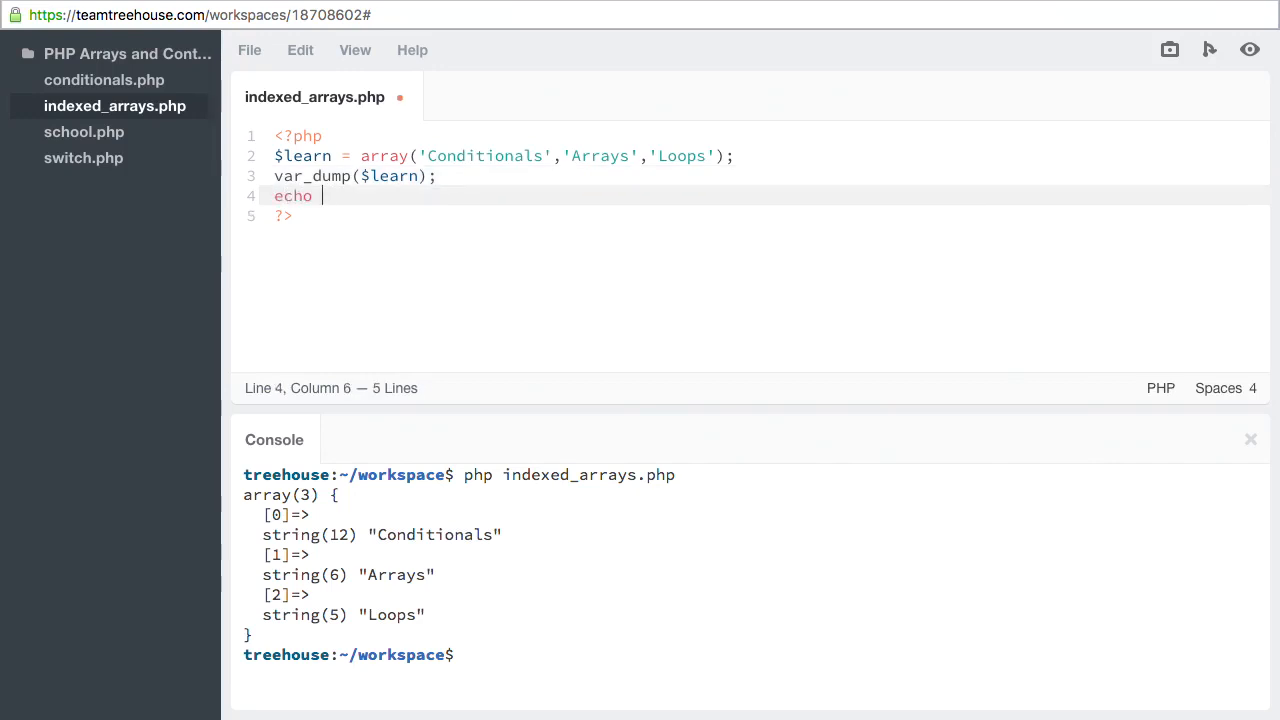
pyautogui.write('$learn')
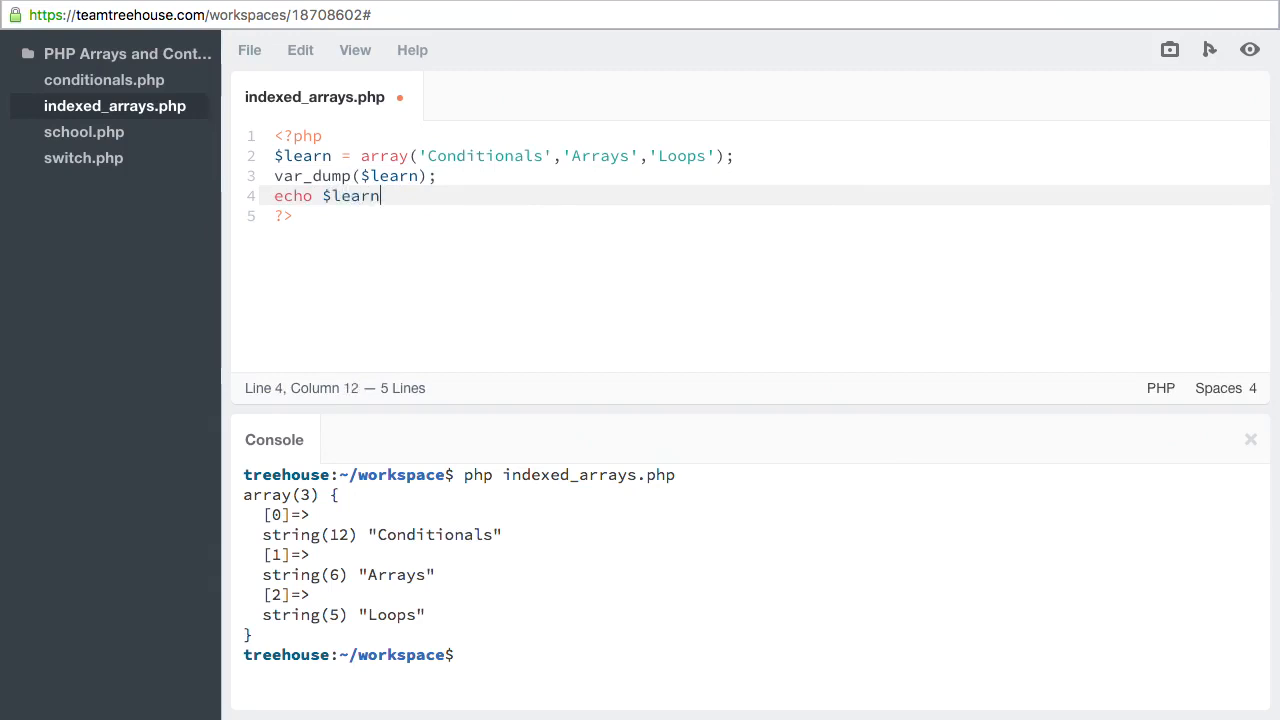
pyautogui.write('[];')
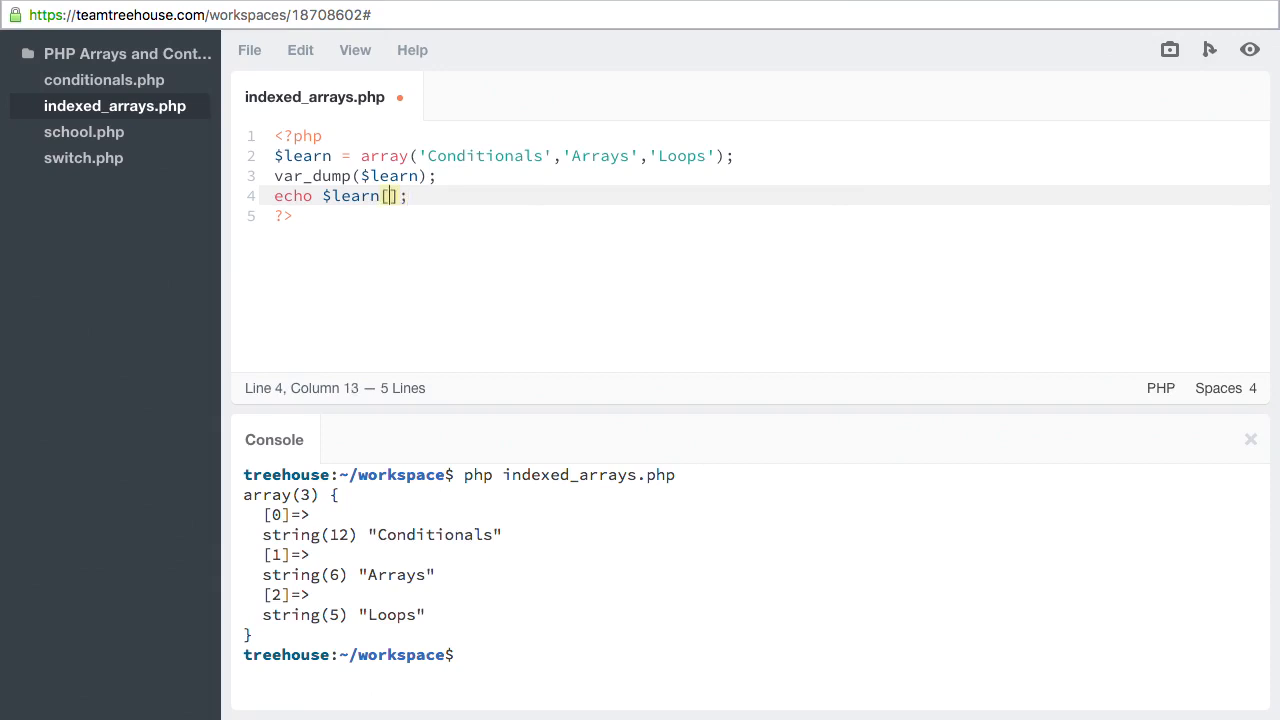
pyautogui.write('1')
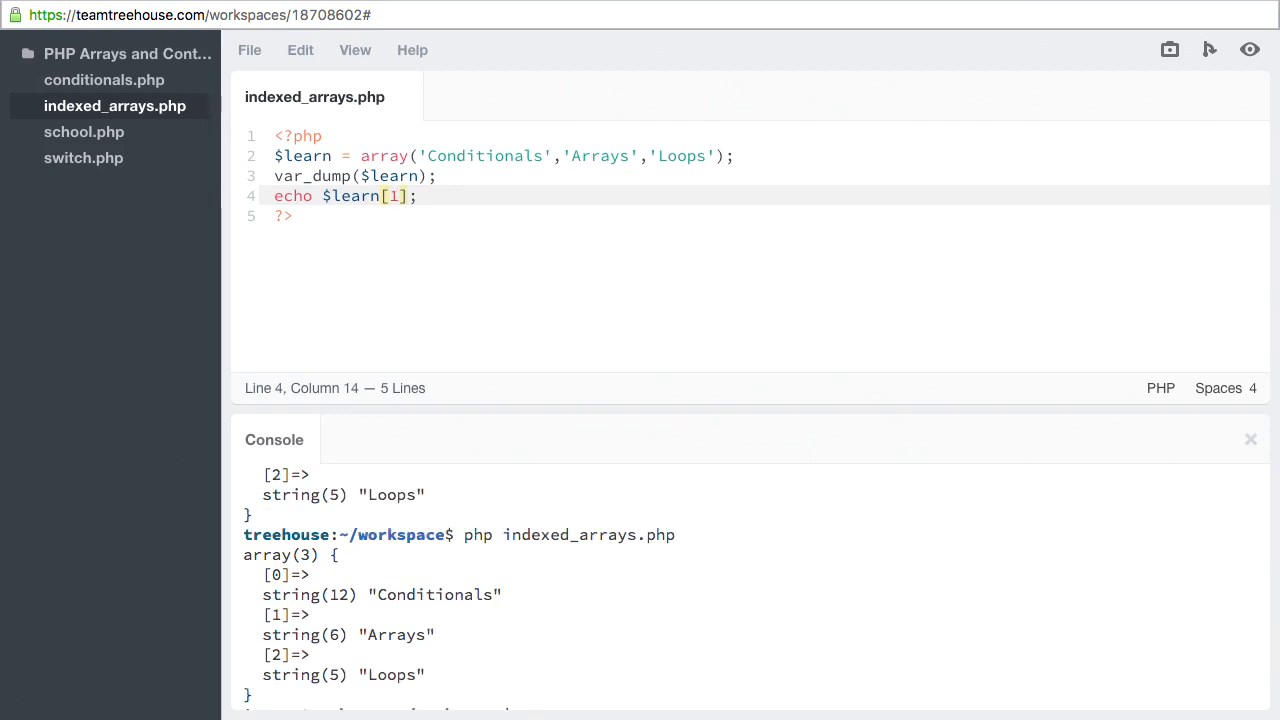
pyautogui.moveTo(530, 408)
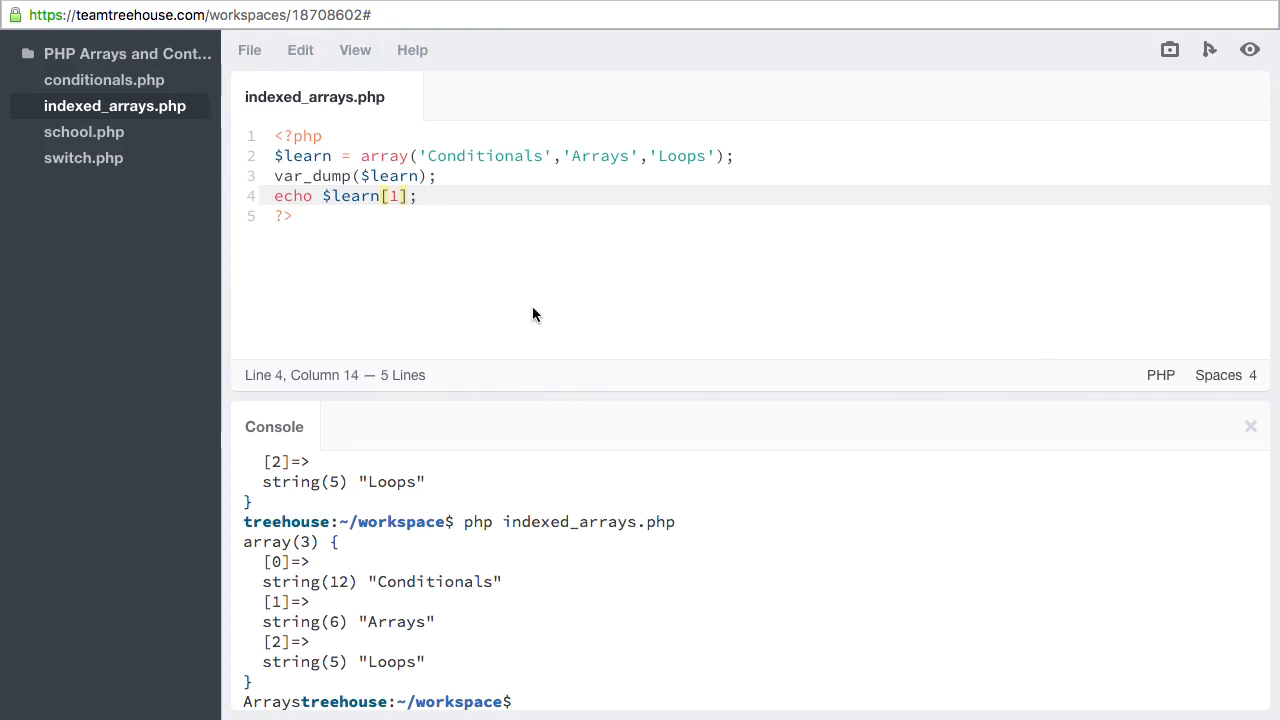
# Step: Add echo $learn; to try echoing the whole array
pyautogui.write('echo $l')
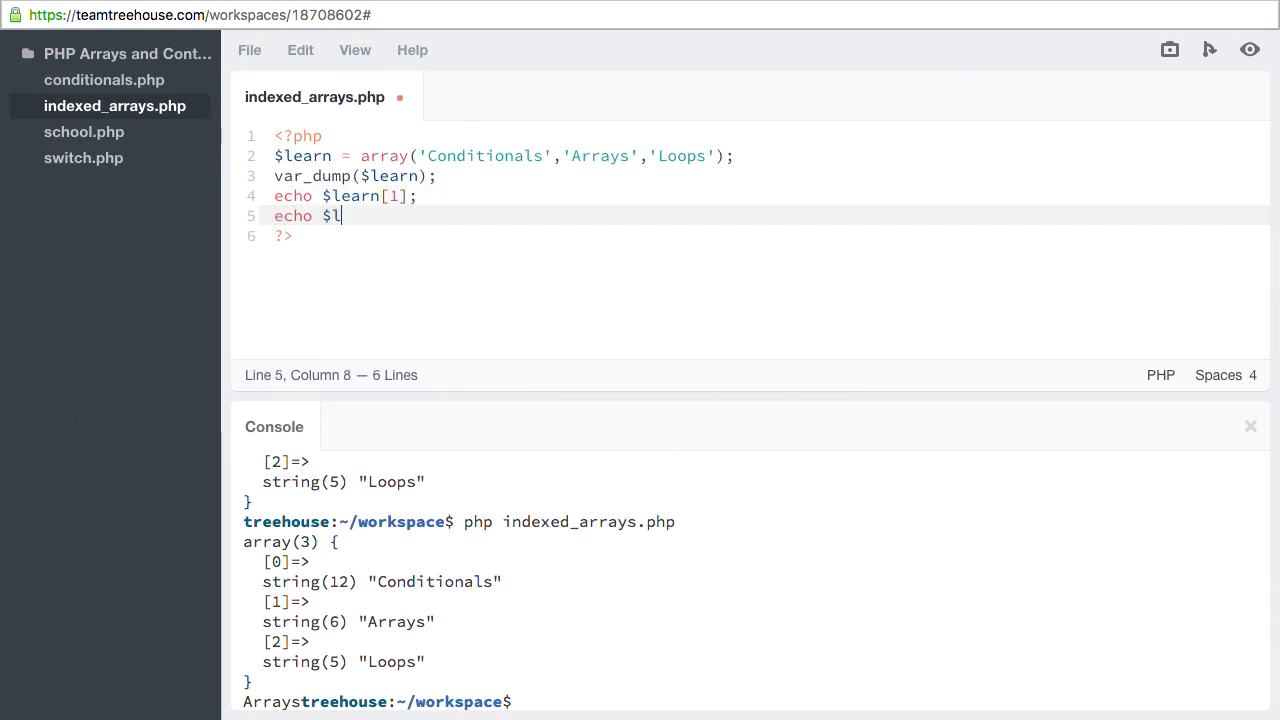
pyautogui.write('earn;')
pyautogui.click(754, 702)
pyautogui.write('php indexed_arrays.php')
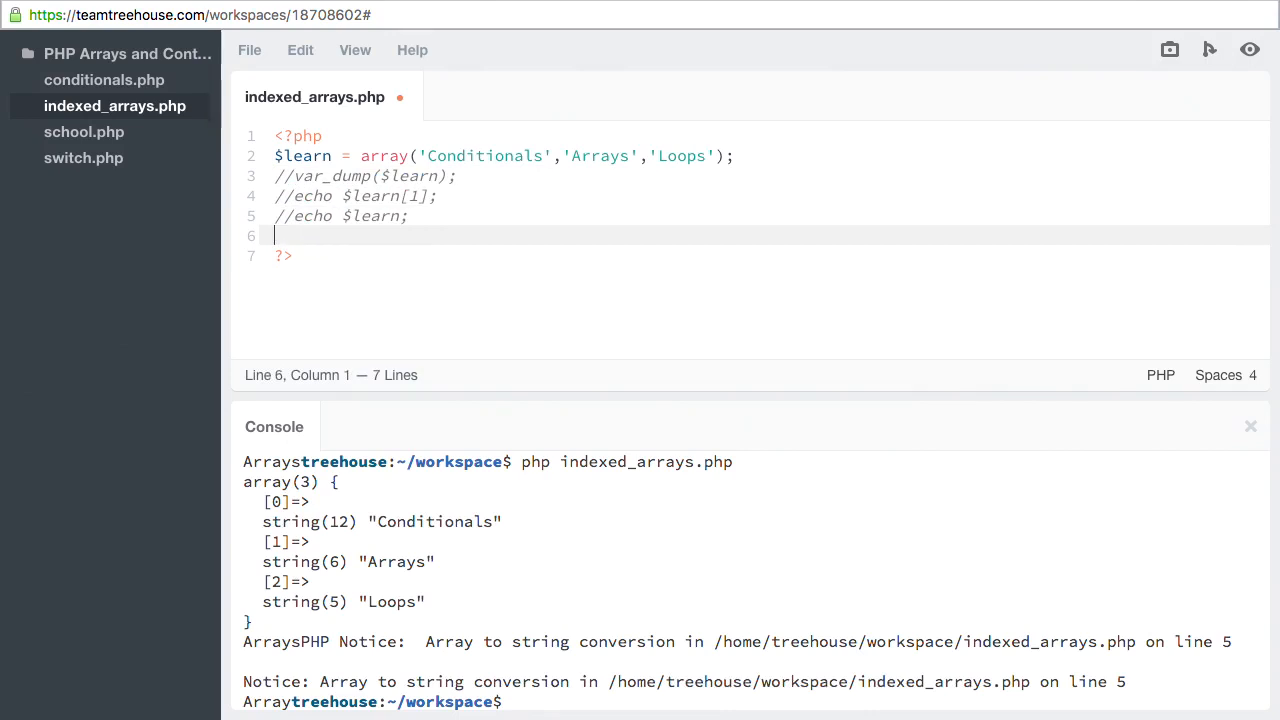
# Step: Add echo implode("\n",$learn); to print the elements joined by newlines
pyautogui.write('ech')
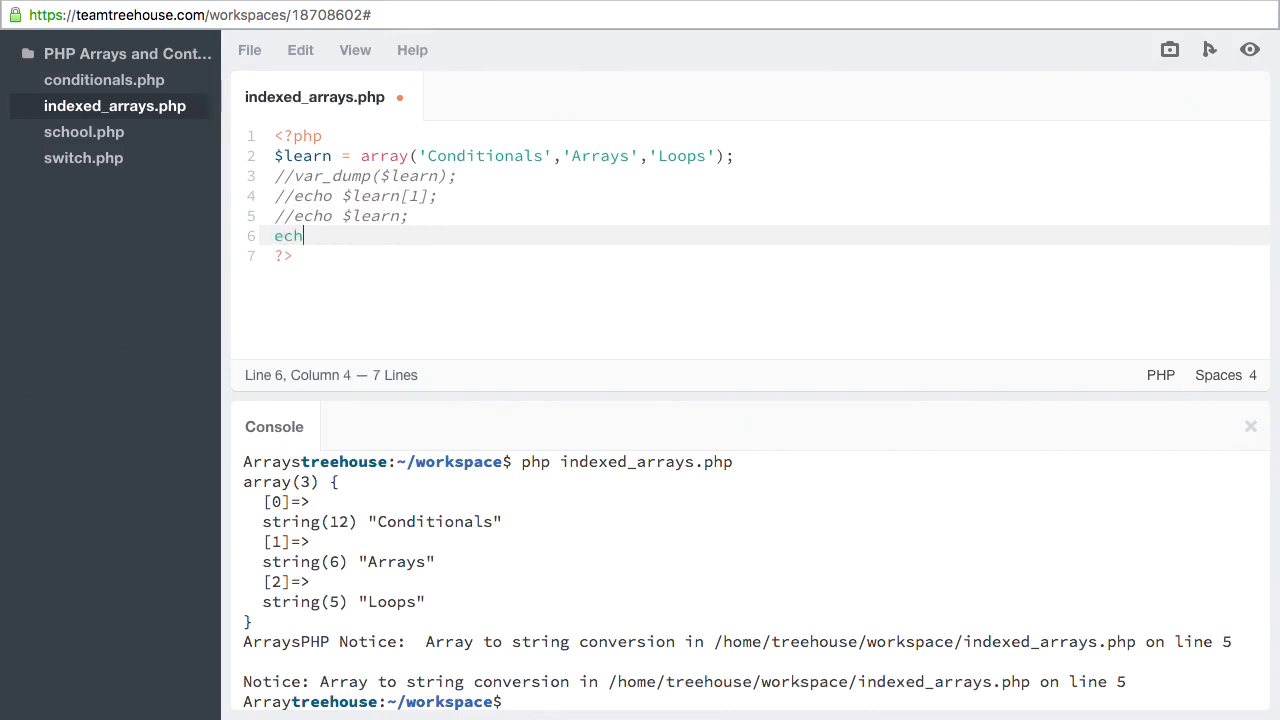
pyautogui.write('o implod')
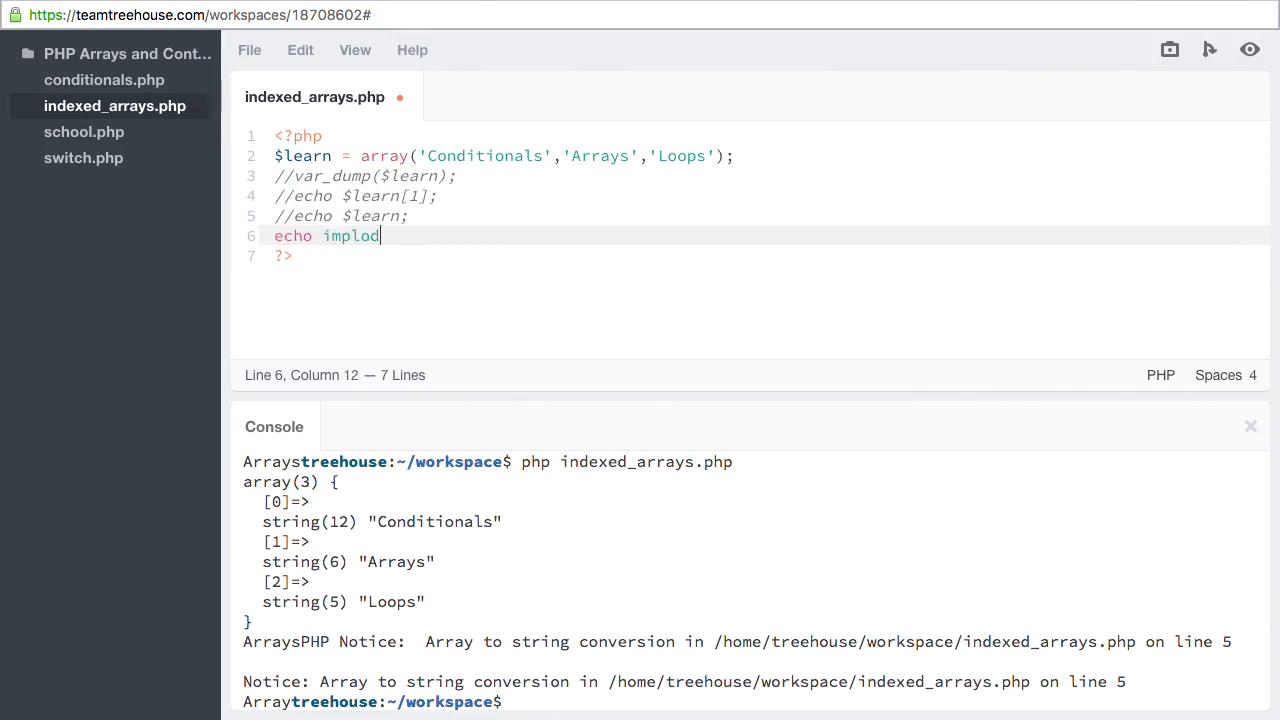
pyautogui.write('e("\\')
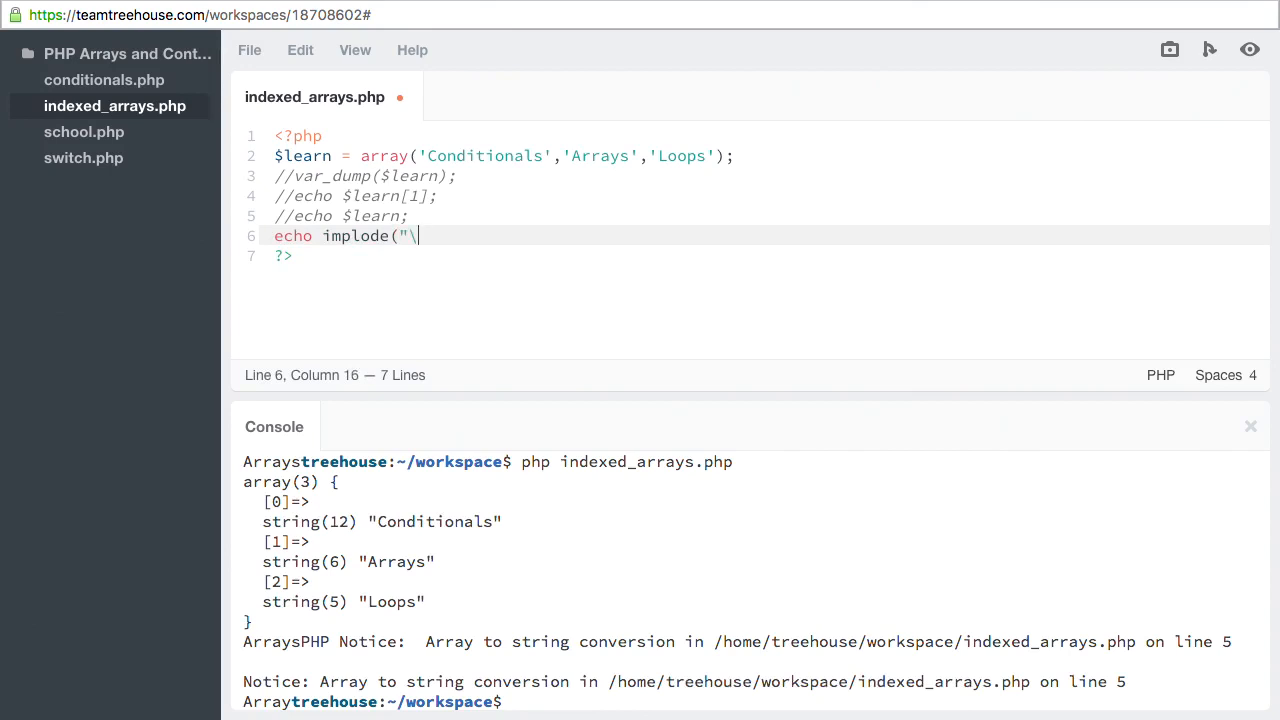
pyautogui.write('n"')
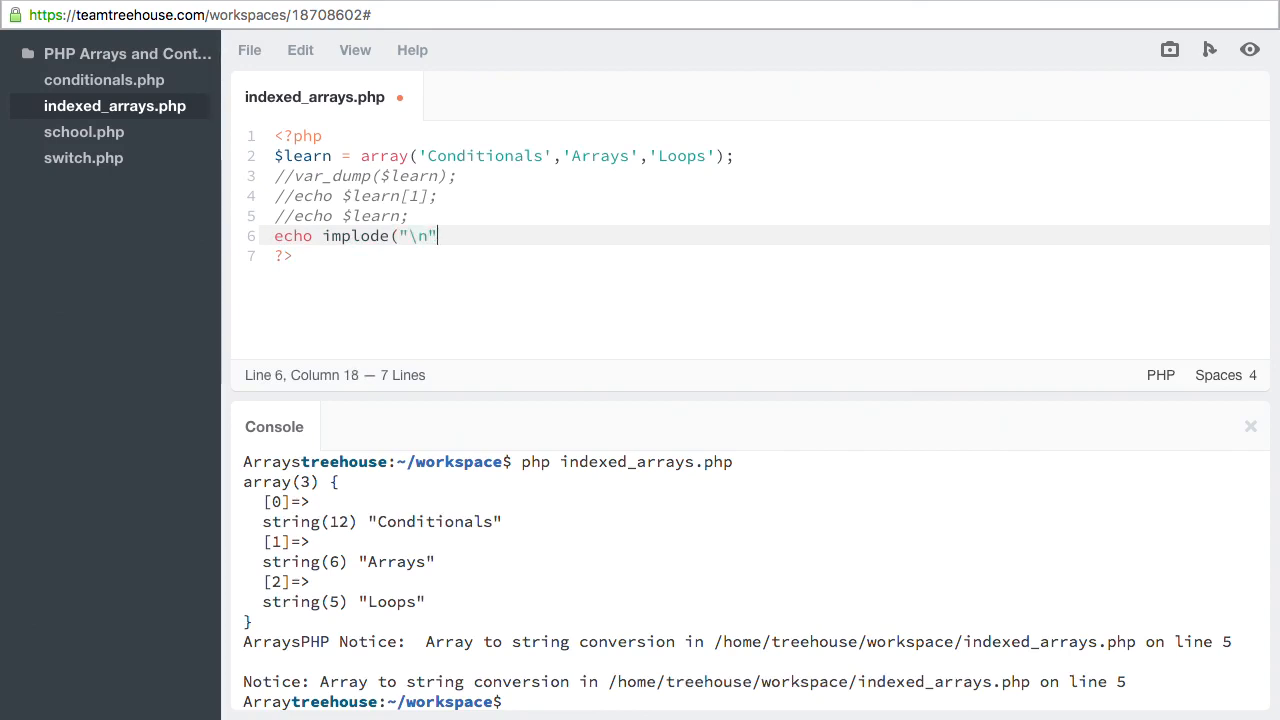
pyautogui.write(',$')
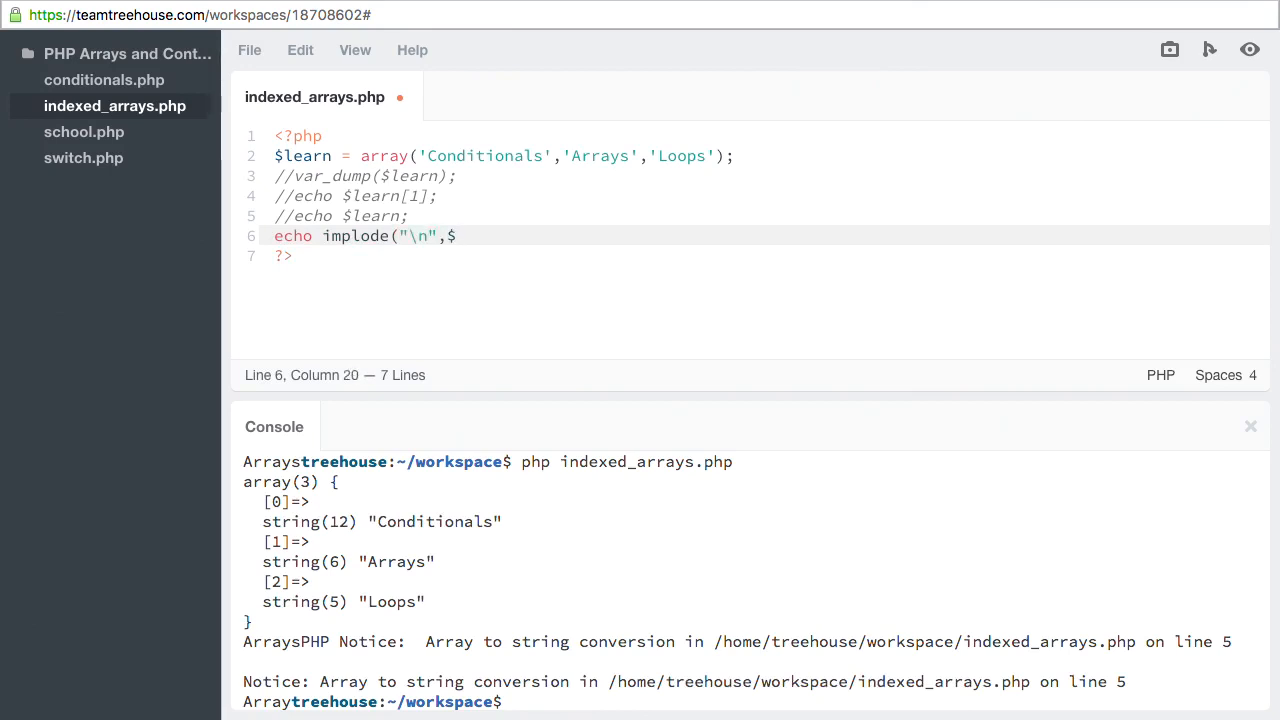
pyautogui.write('learn)')
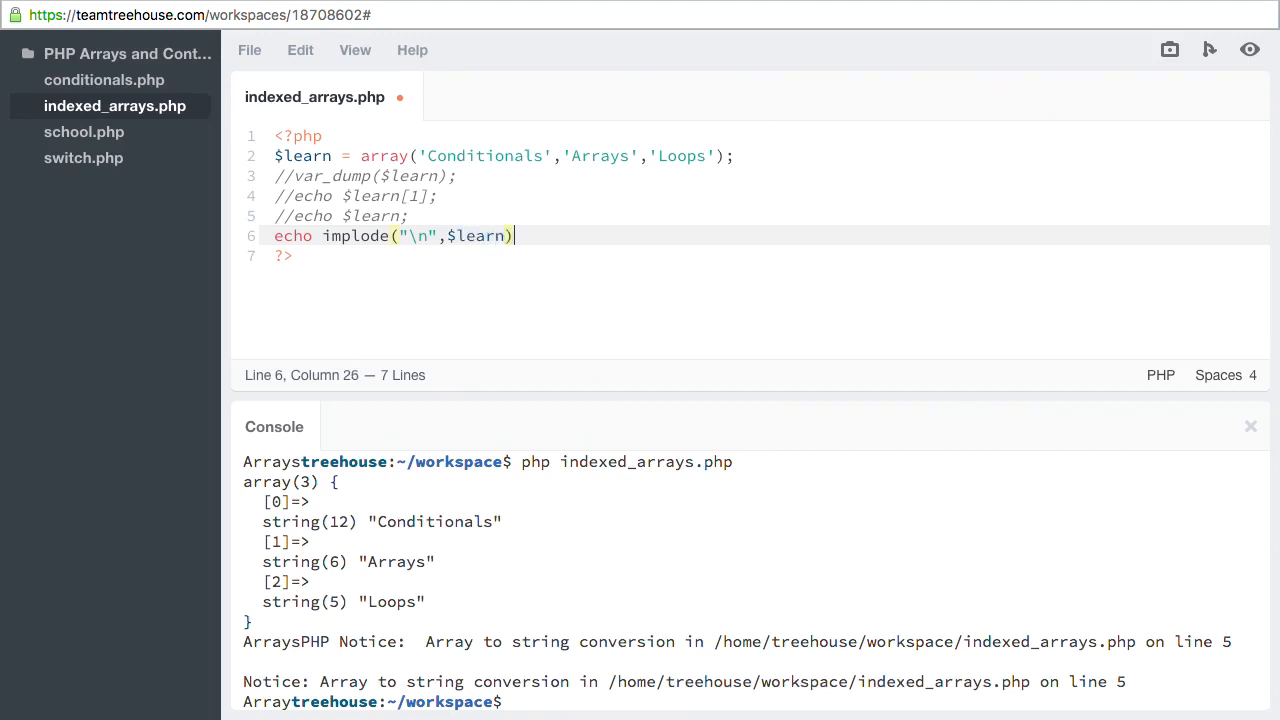
pyautogui.write(';')
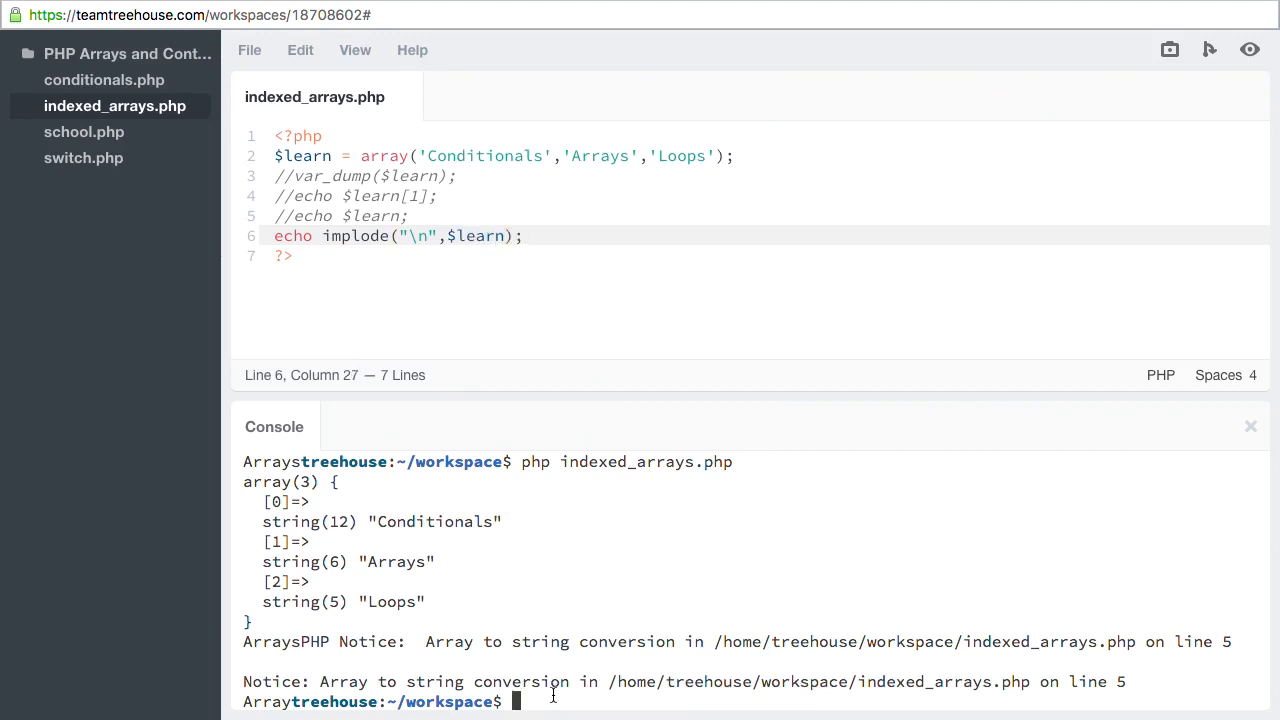